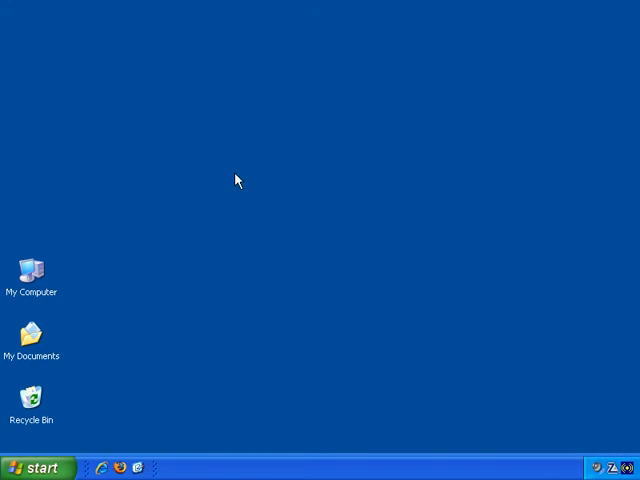
{"action": "mouse_move", "coordinate": [371, 142]}
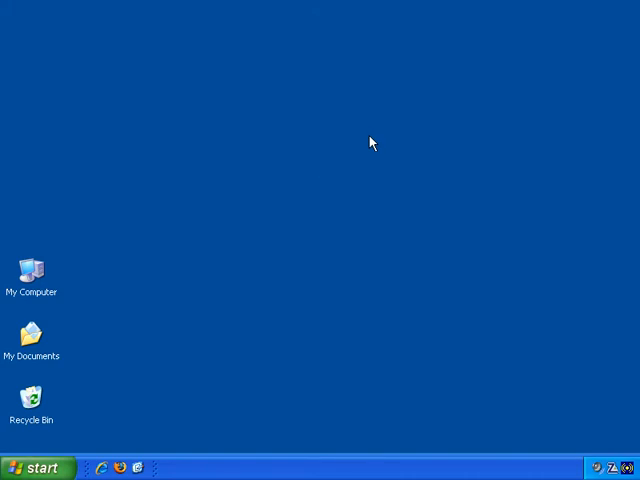
{"action": "mouse_move", "coordinate": [324, 138]}
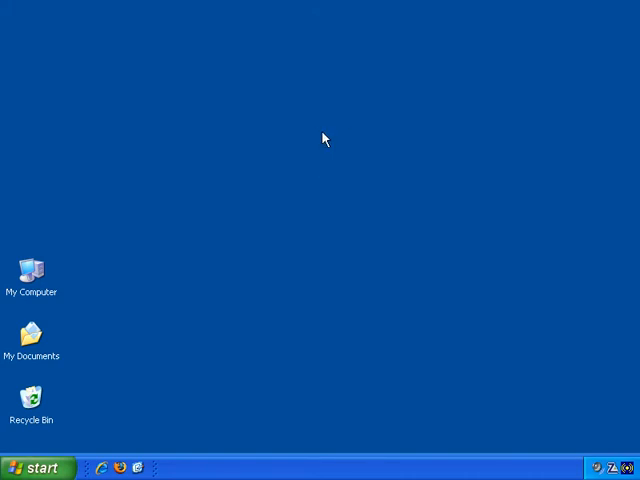
Bring up the desktop context menu to create a new folder.
{"action": "right_click", "coordinate": [323, 139]}
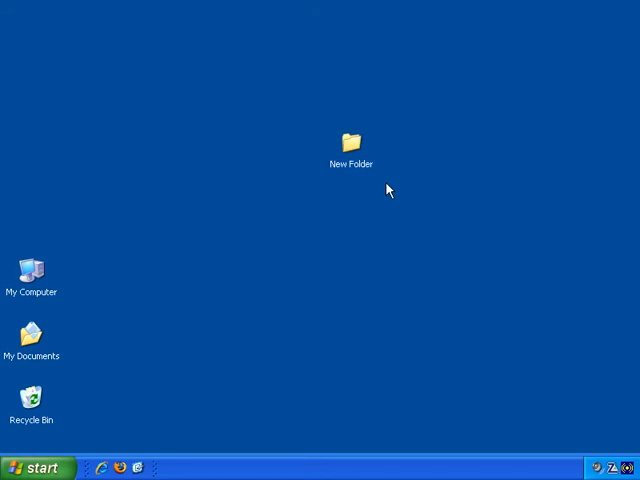
{"action": "left_click", "coordinate": [351, 140]}
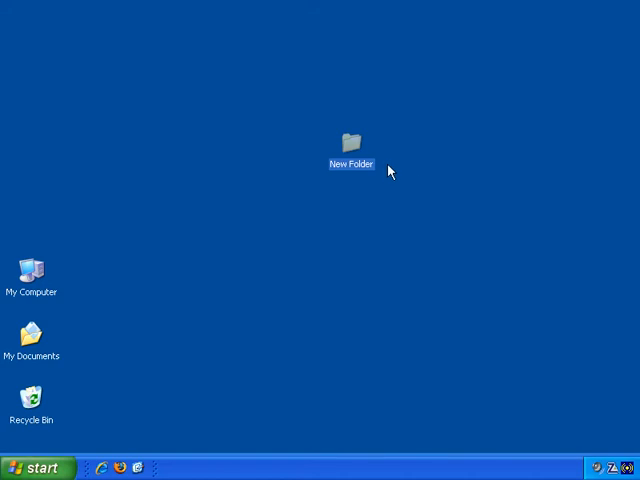
{"action": "mouse_move", "coordinate": [381, 180]}
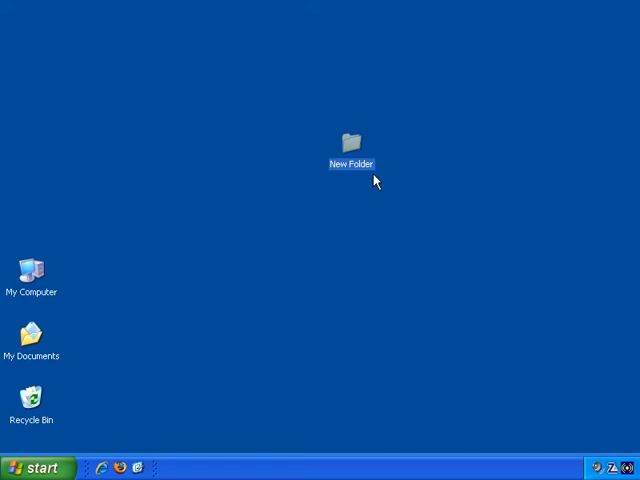
{"action": "left_click", "coordinate": [296, 207]}
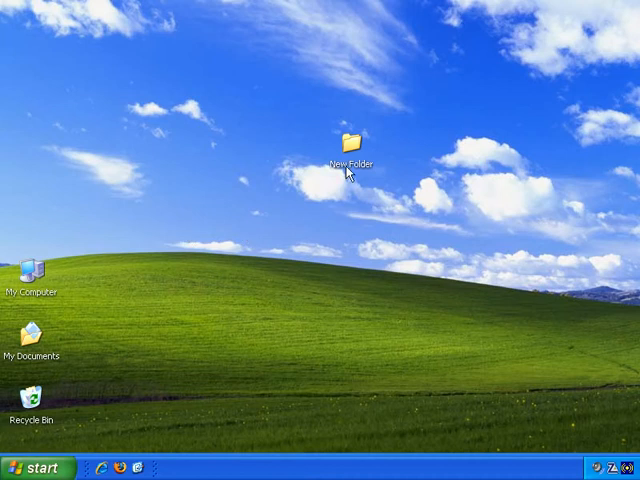
{"action": "mouse_move", "coordinate": [352, 147]}
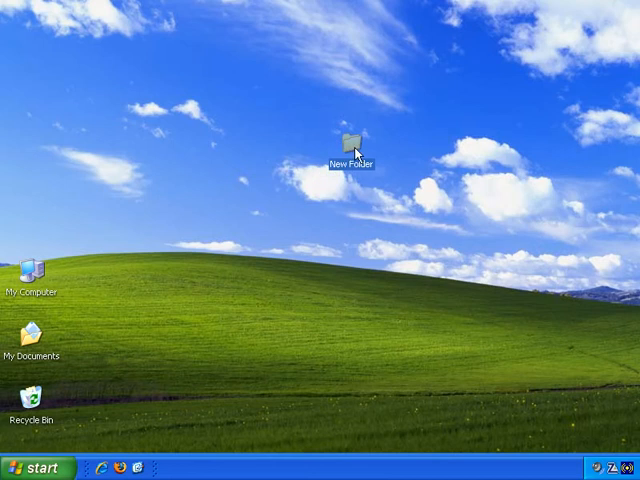
Drag New Folder right onto the clouds area of the desktop.
{"action": "left_click_drag", "start_coordinate": [350, 140], "coordinate": [480, 210]}
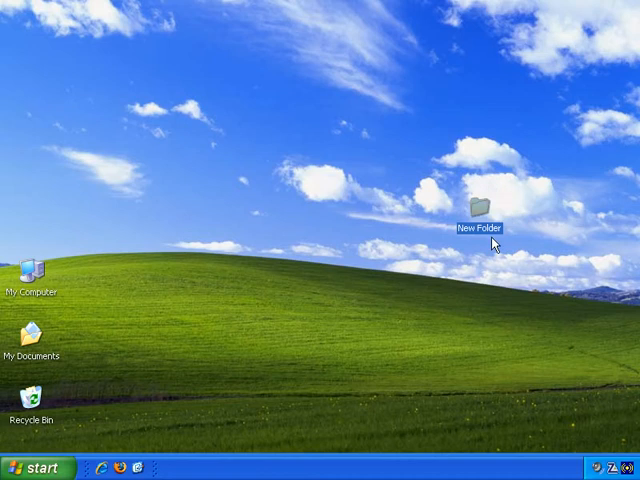
{"action": "mouse_move", "coordinate": [509, 282]}
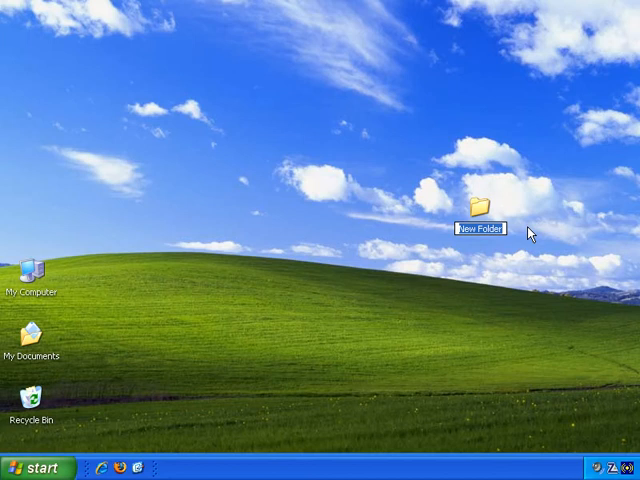
Name the folder 'This Is My Folder', then reselect it to rename again.
{"action": "type", "text": "This Is My"}
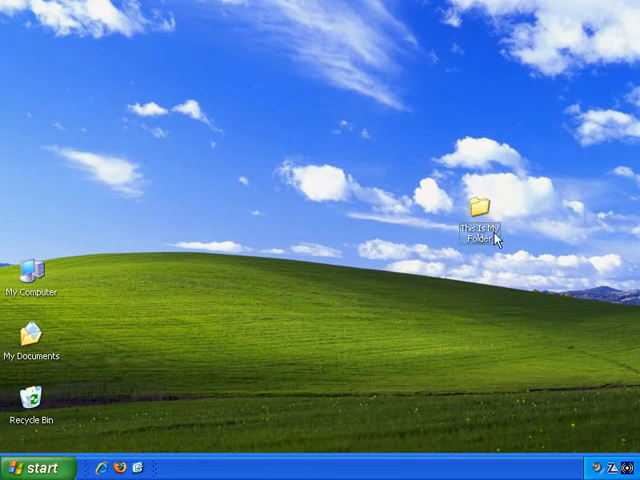
{"action": "mouse_move", "coordinate": [479, 210]}
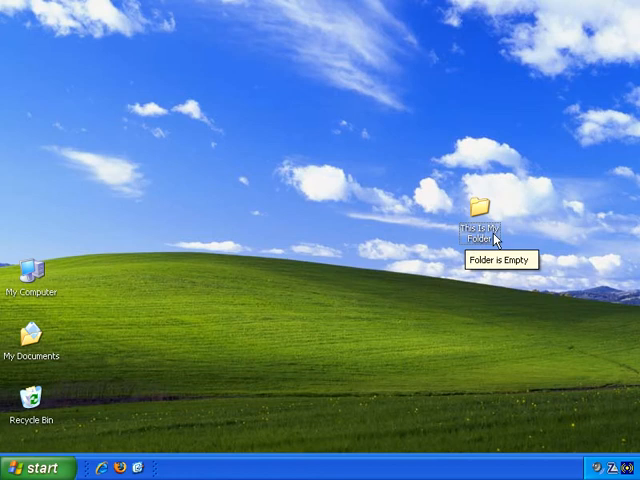
{"action": "left_click", "coordinate": [480, 210]}
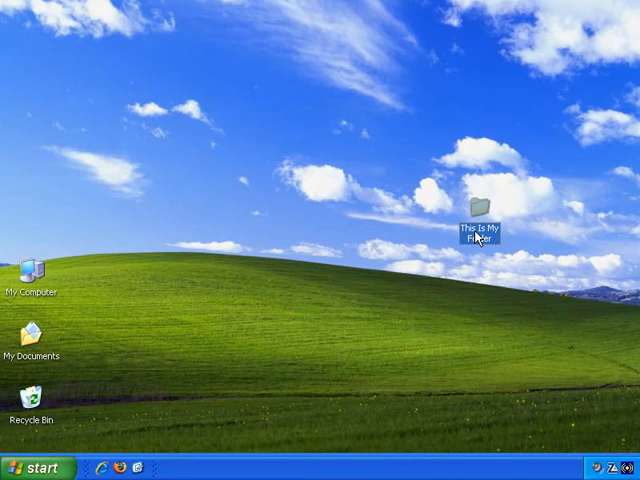
{"action": "left_click", "coordinate": [478, 209]}
{"action": "type", "text": "This Is"}
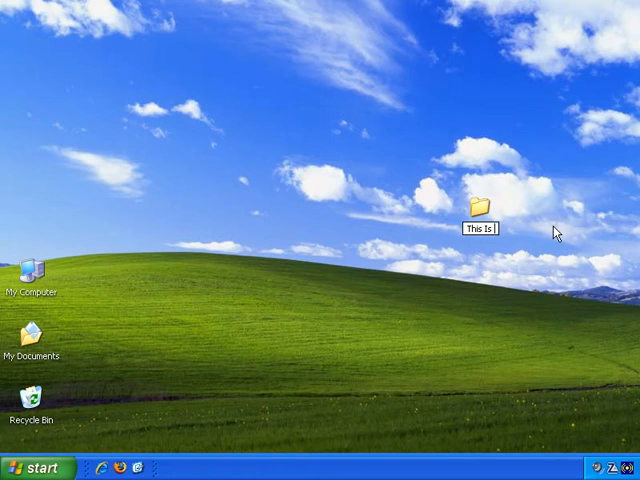
Complete the folder label as 'This Is My Brand New Folder'.
{"action": "type", "text": "My Brand"}
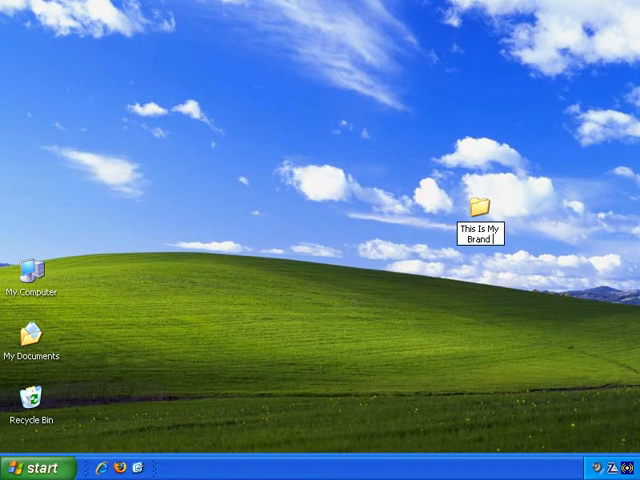
{"action": "type", "text": "New Folder"}
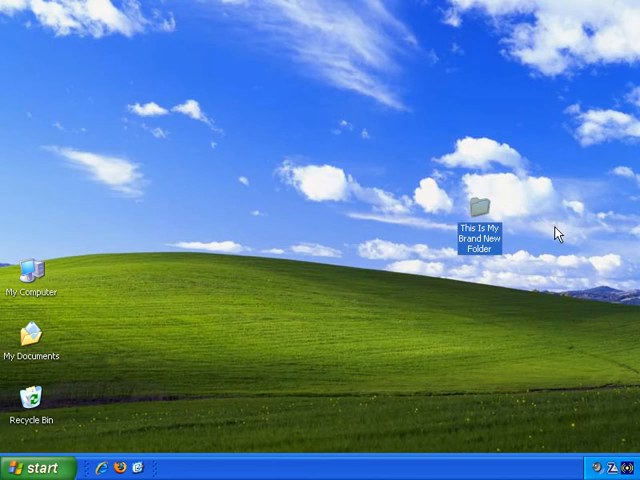
{"action": "mouse_move", "coordinate": [483, 218]}
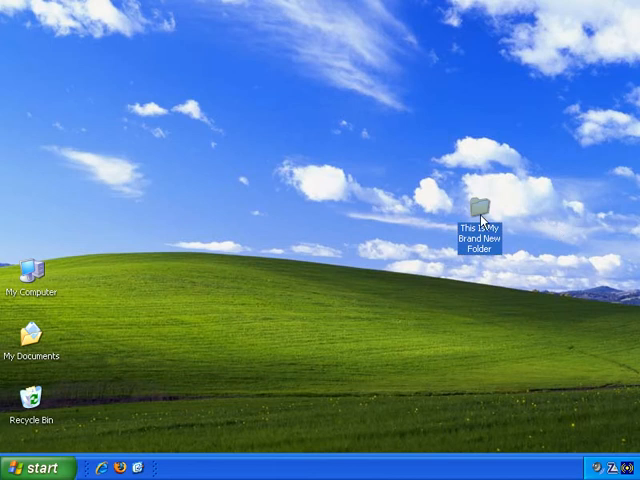
{"action": "mouse_move", "coordinate": [480, 215]}
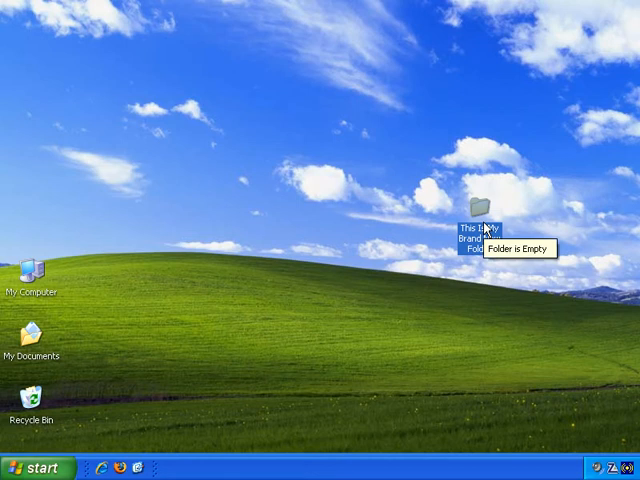
Open 'This Is My Brand New Folder' in Explorer, showing 0 objects.
{"action": "double_click", "coordinate": [485, 205]}
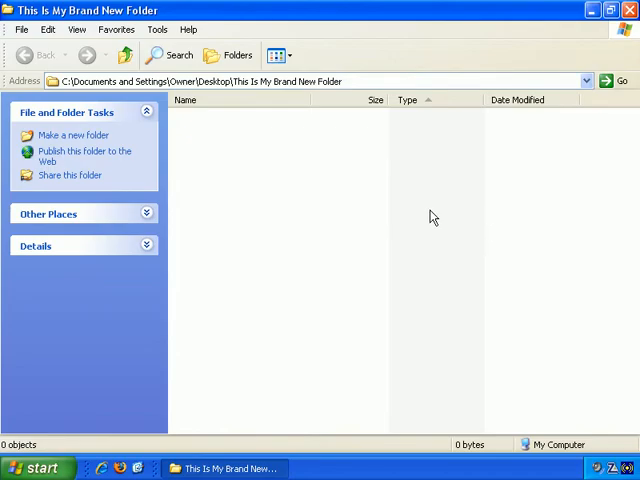
{"action": "mouse_move", "coordinate": [338, 205]}
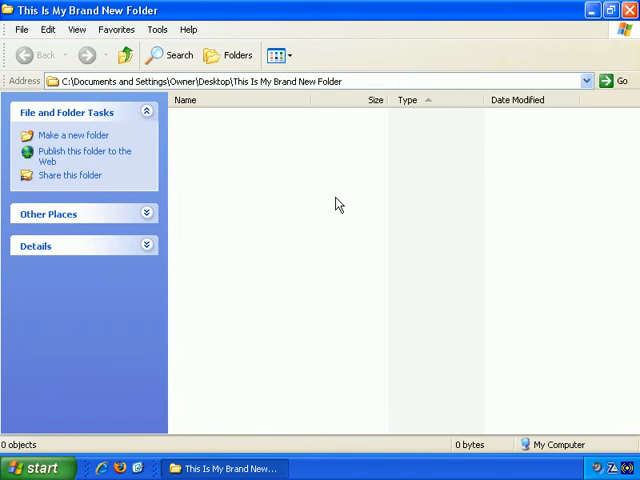
{"action": "mouse_move", "coordinate": [333, 205]}
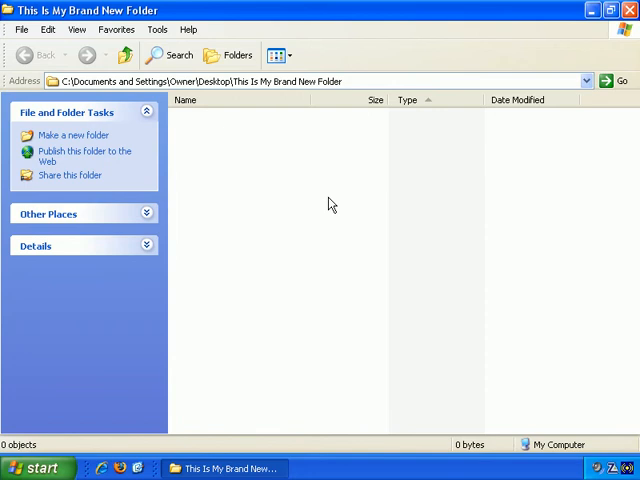
{"action": "mouse_move", "coordinate": [192, 205]}
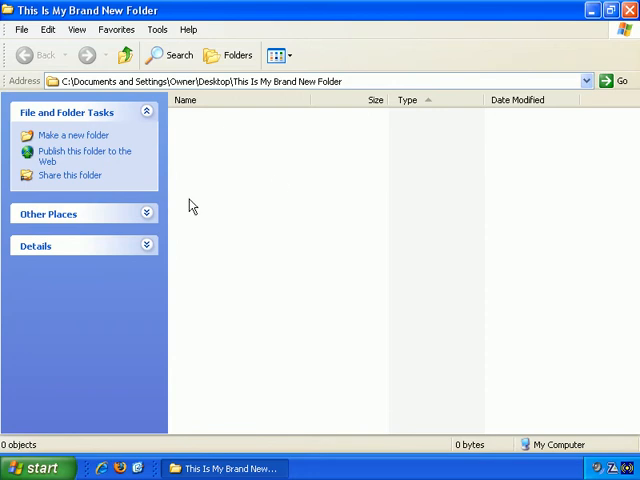
{"action": "mouse_move", "coordinate": [265, 217]}
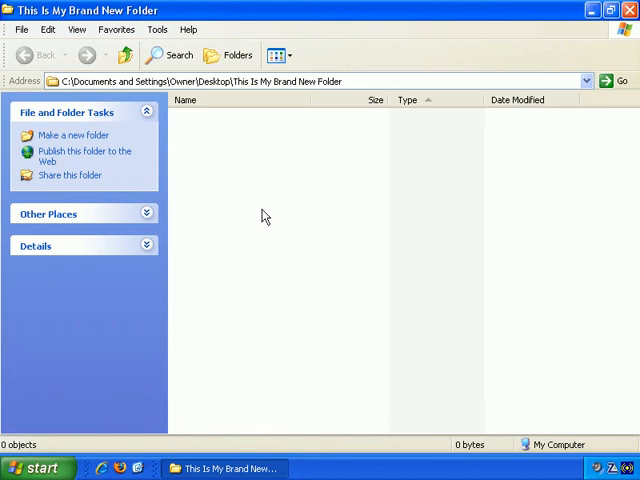
{"action": "mouse_move", "coordinate": [223, 158]}
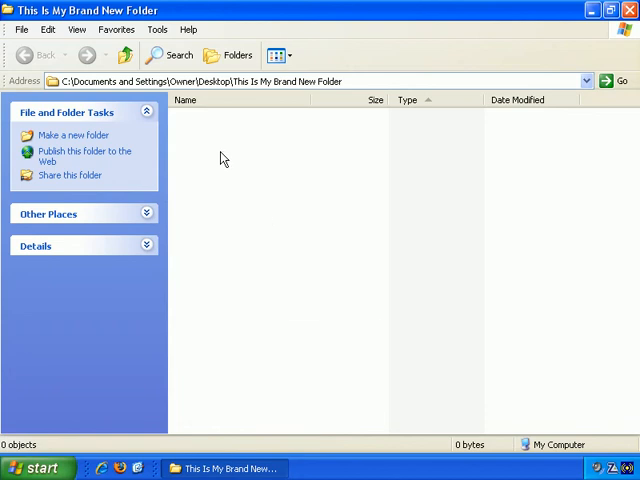
Add a new folder named 'SUB FOLDER' inside the opened folder.
{"action": "right_click", "coordinate": [223, 158]}
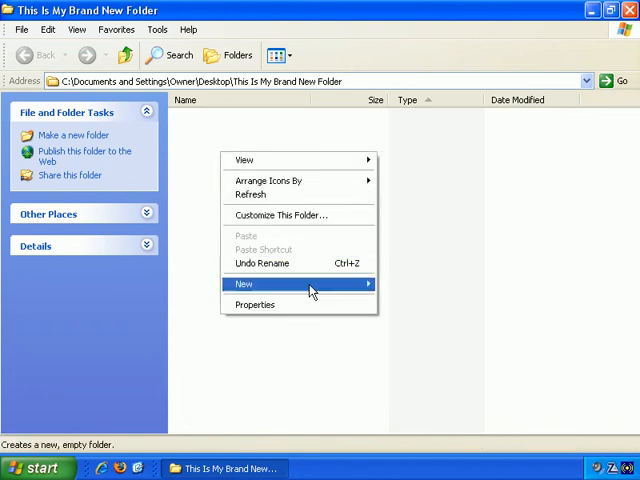
{"action": "mouse_move", "coordinate": [243, 284]}
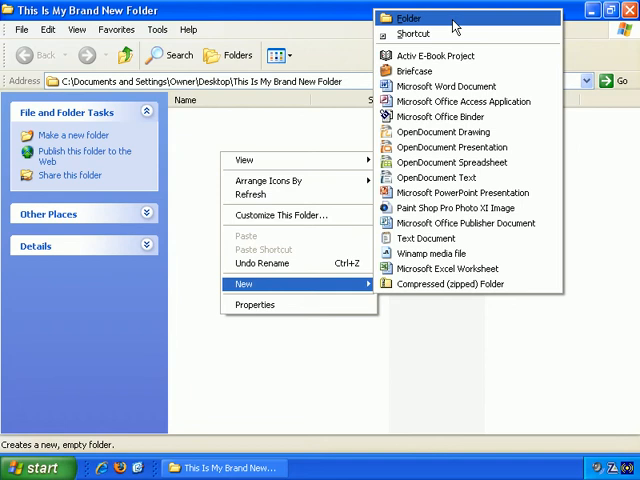
{"action": "left_click", "coordinate": [408, 18]}
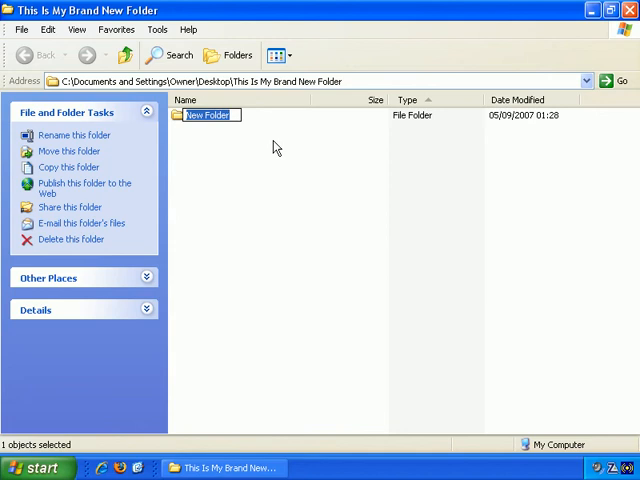
{"action": "type", "text": "SUB FOLDER"}
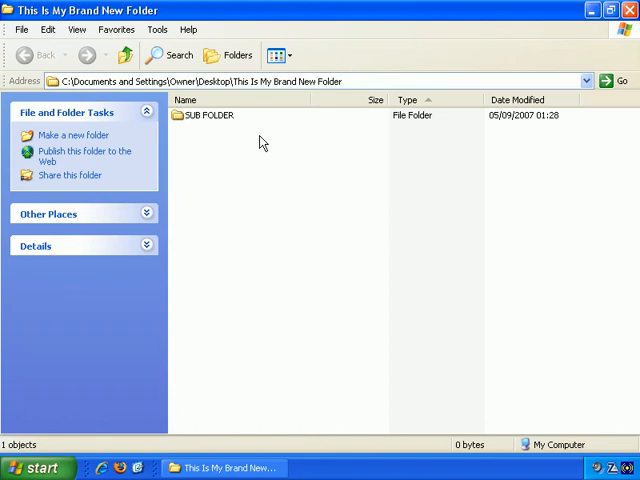
{"action": "left_click", "coordinate": [277, 55]}
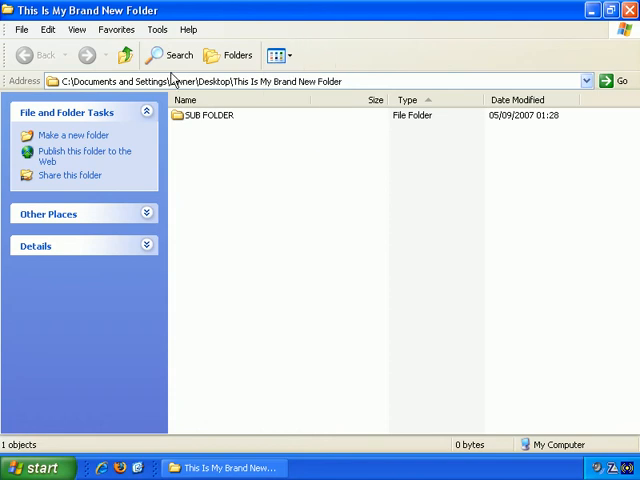
Switch the folder view to Icons so SUB FOLDER appears as a large icon.
{"action": "left_click", "coordinate": [76, 29]}
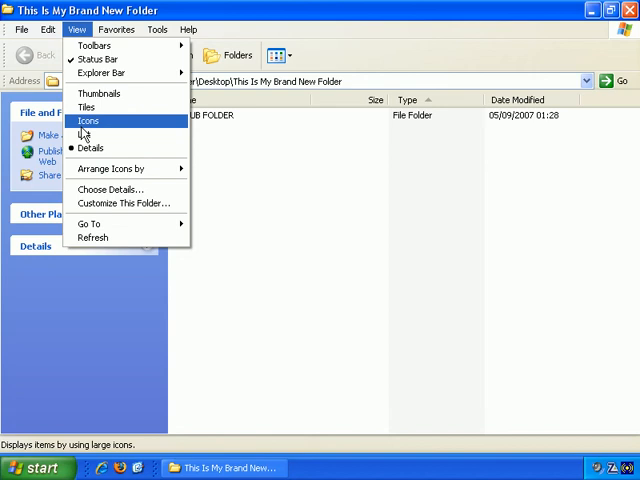
{"action": "left_click", "coordinate": [88, 120]}
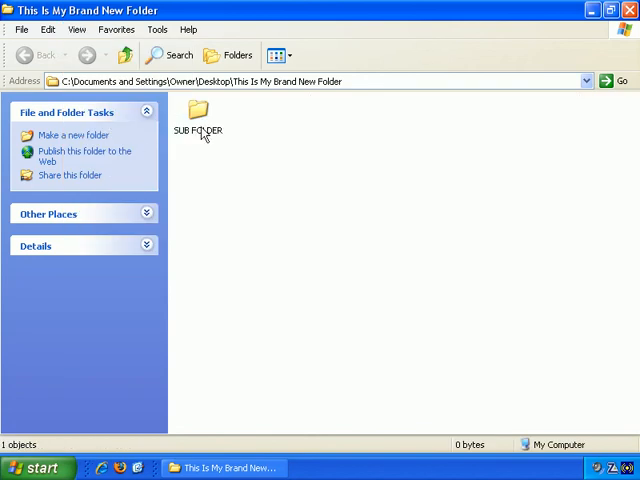
{"action": "left_click", "coordinate": [197, 112]}
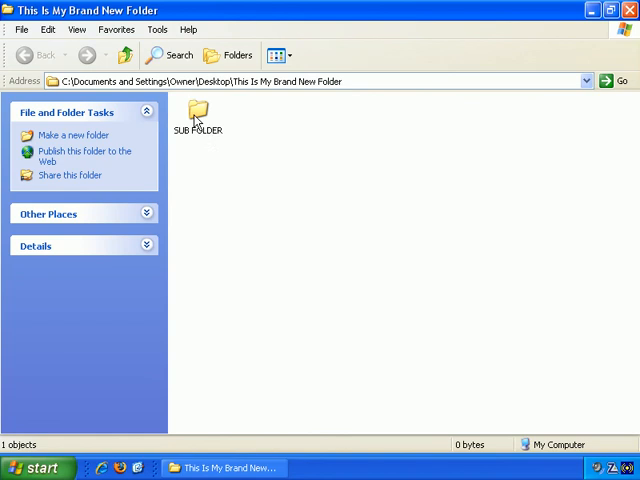
Open SUB FOLDER to show its full path, then dismiss the pop-up list.
{"action": "double_click", "coordinate": [197, 115]}
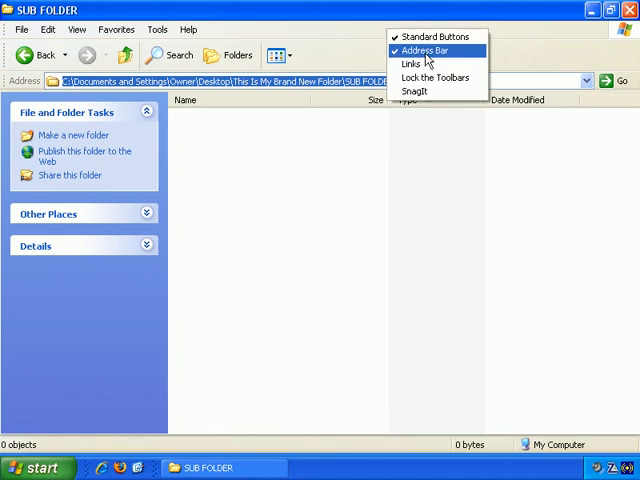
{"action": "mouse_move", "coordinate": [455, 55]}
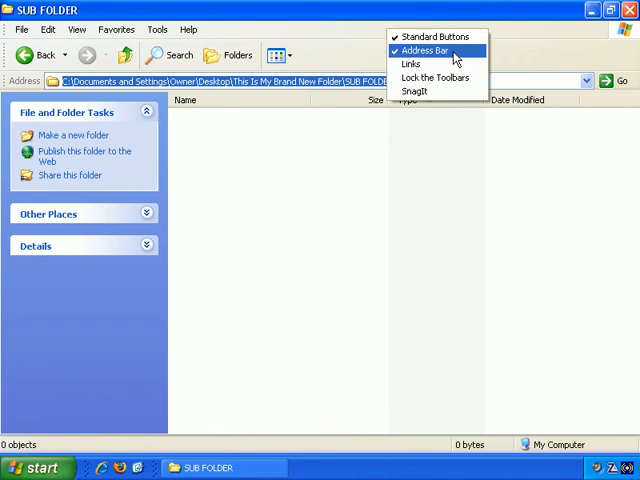
{"action": "left_click", "coordinate": [424, 51]}
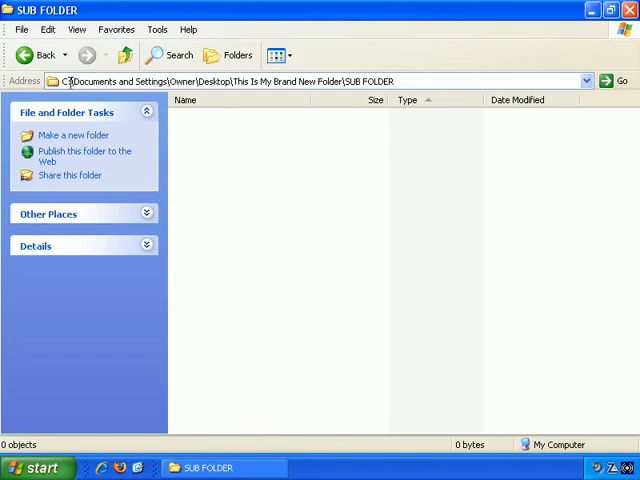
{"action": "double_click", "coordinate": [85, 81]}
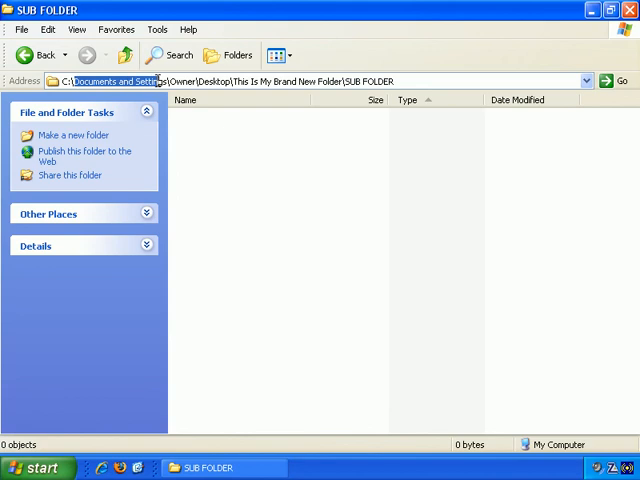
{"action": "left_click", "coordinate": [170, 81]}
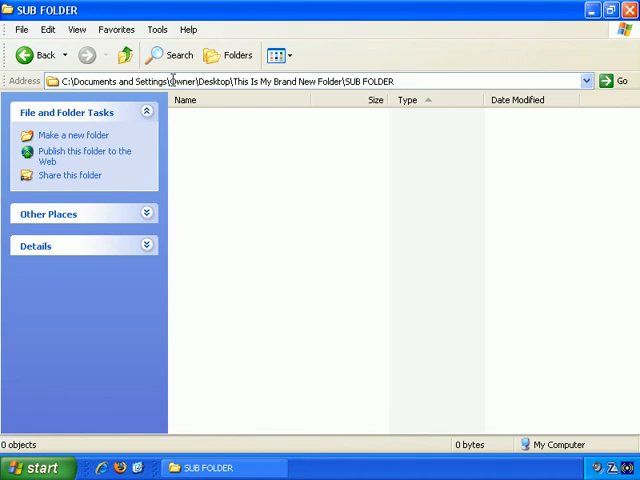
{"action": "double_click", "coordinate": [180, 81]}
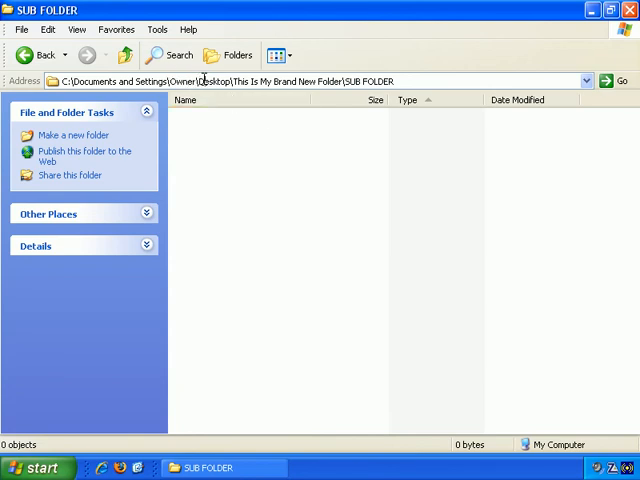
{"action": "double_click", "coordinate": [213, 81]}
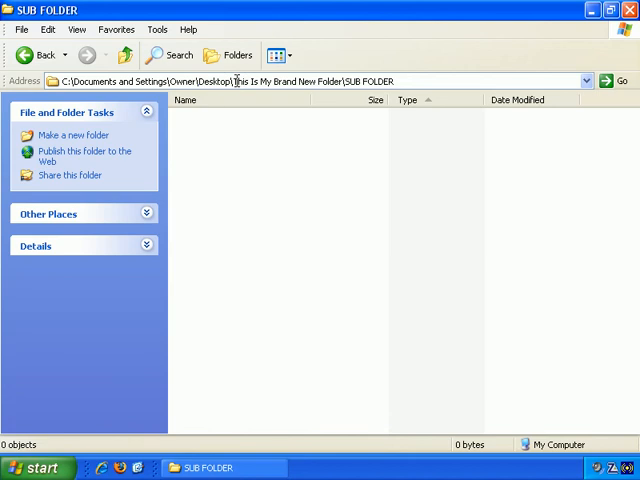
{"action": "double_click", "coordinate": [245, 81]}
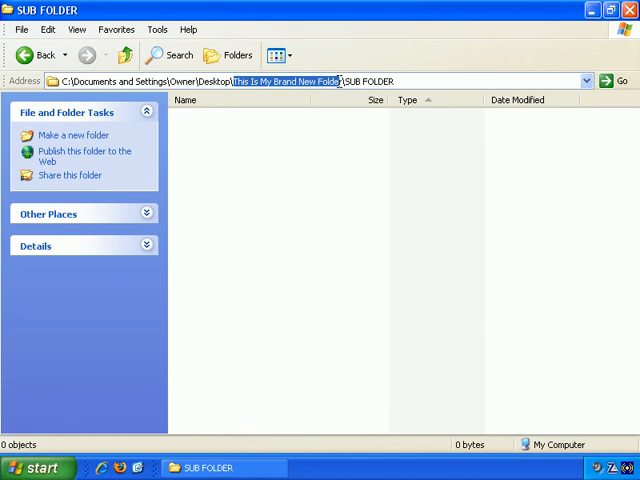
{"action": "left_click", "coordinate": [352, 81]}
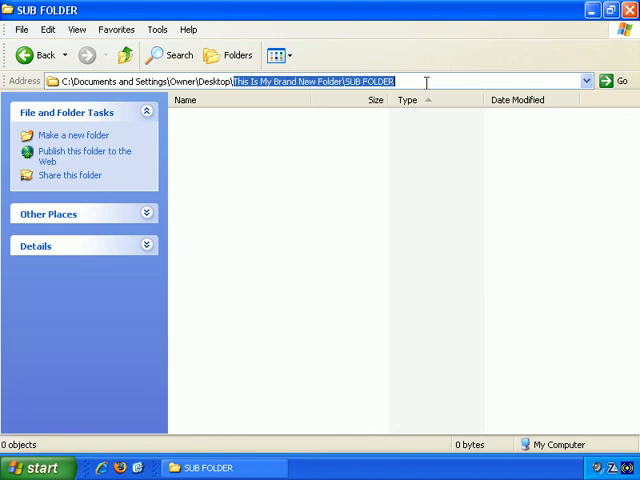
{"action": "left_click", "coordinate": [345, 180]}
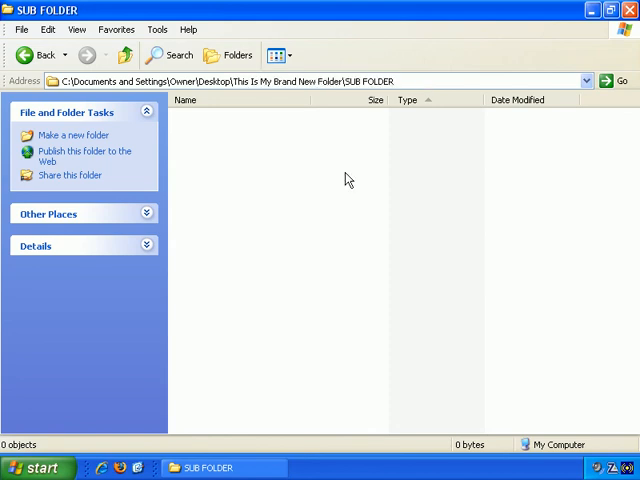
{"action": "right_click", "coordinate": [348, 180]}
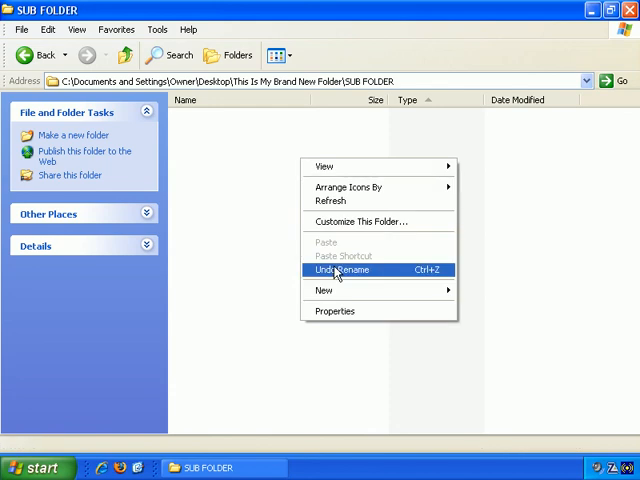
{"action": "left_click", "coordinate": [324, 290]}
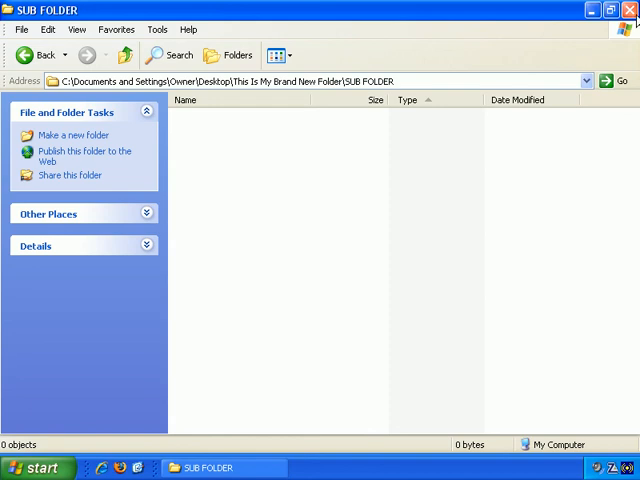
Close SUB FOLDER, open My Computer and select Local Disk (C:).
{"action": "left_click", "coordinate": [628, 10]}
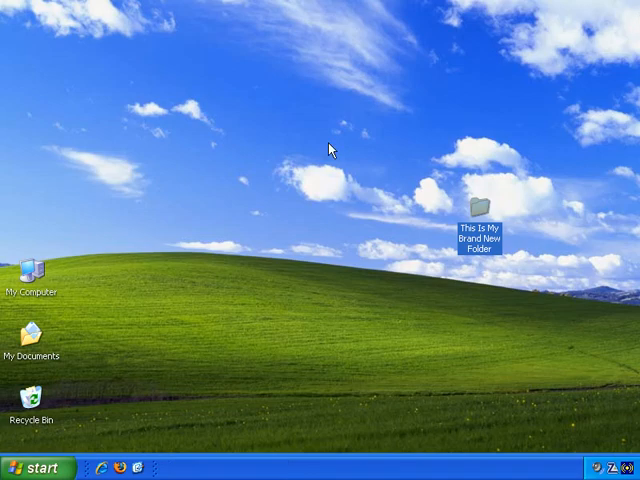
{"action": "mouse_move", "coordinate": [35, 275]}
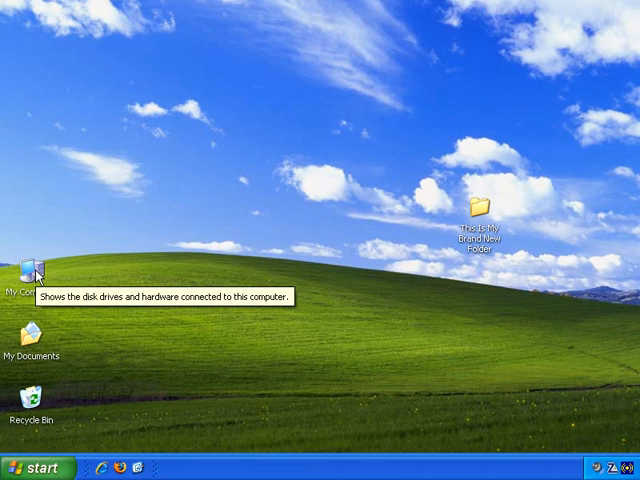
{"action": "double_click", "coordinate": [30, 275]}
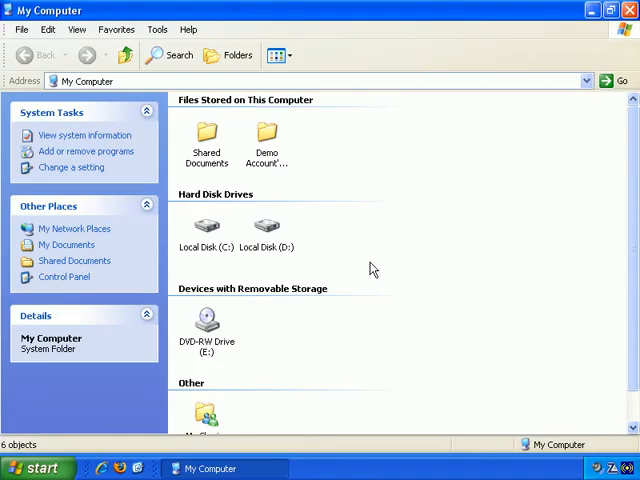
{"action": "left_click", "coordinate": [205, 228]}
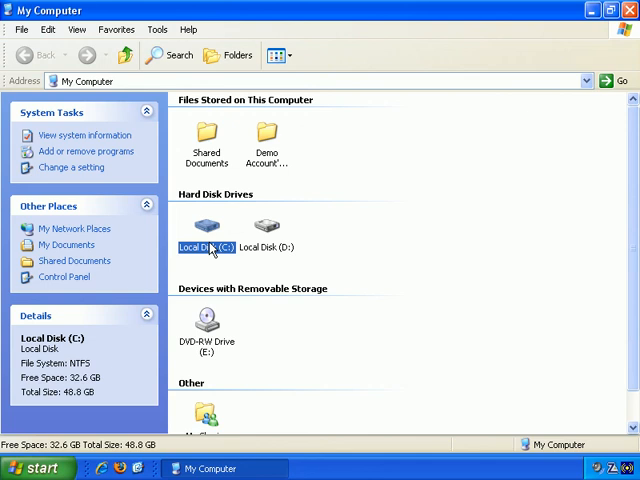
Open Local Disk (C:) and add a New Folder to its root via File > New.
{"action": "double_click", "coordinate": [204, 224]}
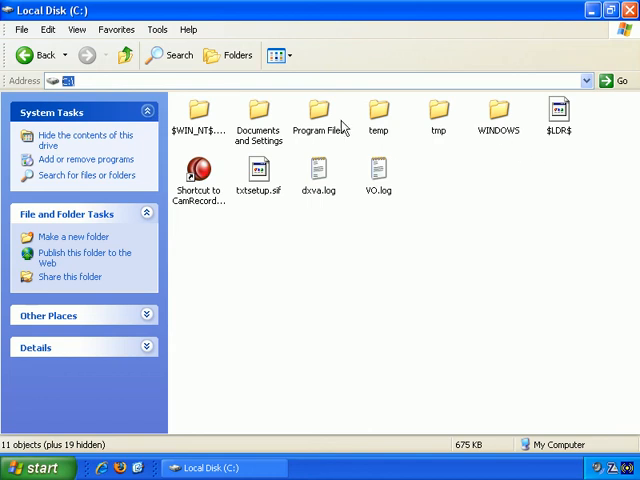
{"action": "mouse_move", "coordinate": [503, 188]}
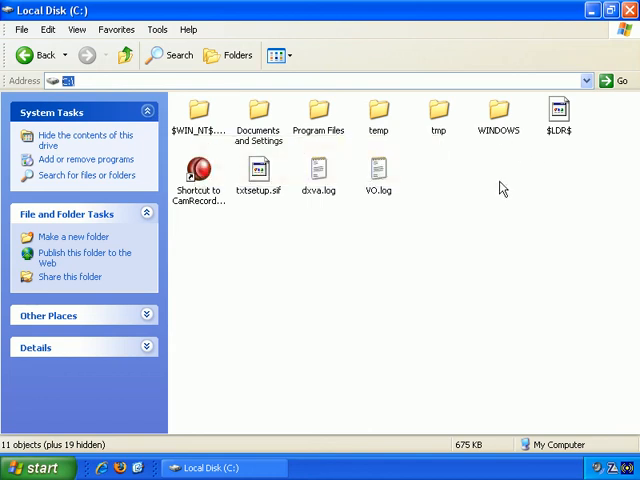
{"action": "mouse_move", "coordinate": [425, 245]}
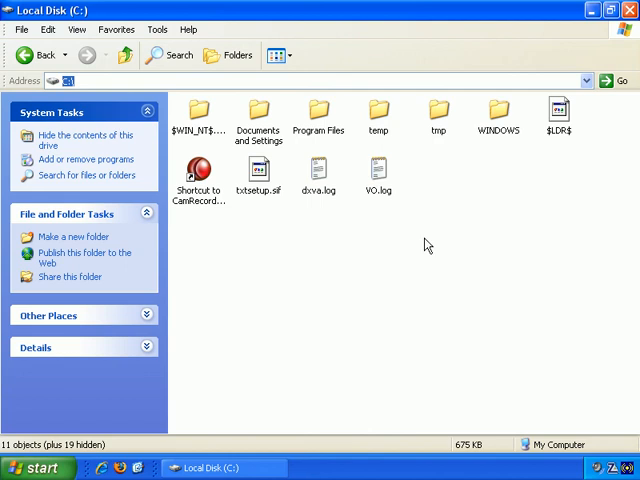
{"action": "mouse_move", "coordinate": [442, 250]}
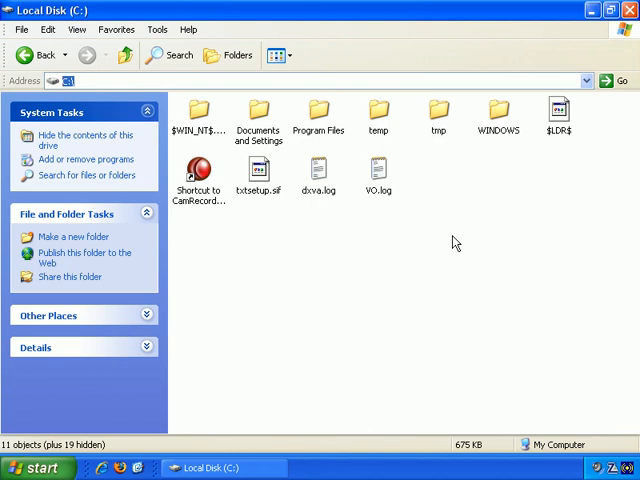
{"action": "mouse_move", "coordinate": [552, 202]}
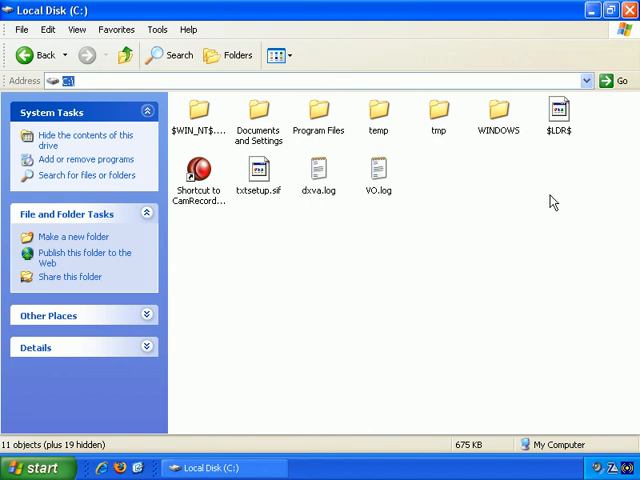
{"action": "mouse_move", "coordinate": [244, 261]}
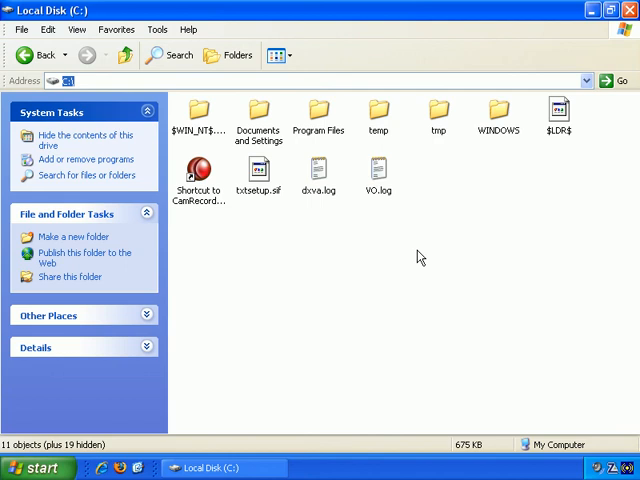
{"action": "mouse_move", "coordinate": [400, 247]}
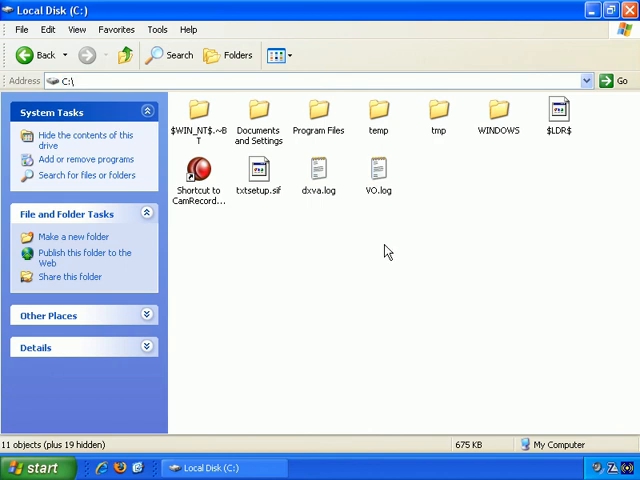
{"action": "left_click", "coordinate": [20, 29]}
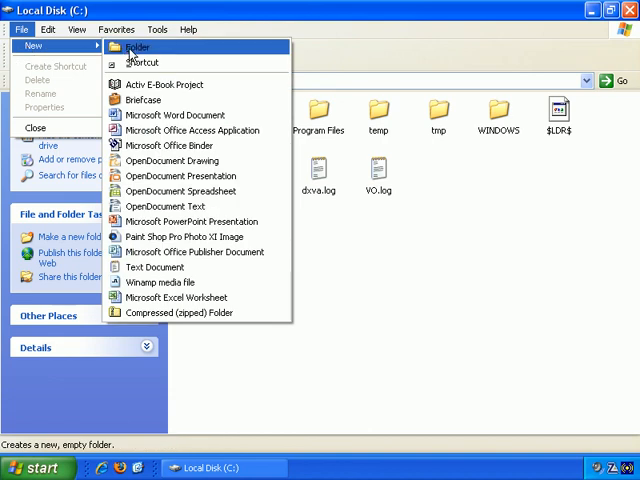
{"action": "left_click", "coordinate": [137, 47]}
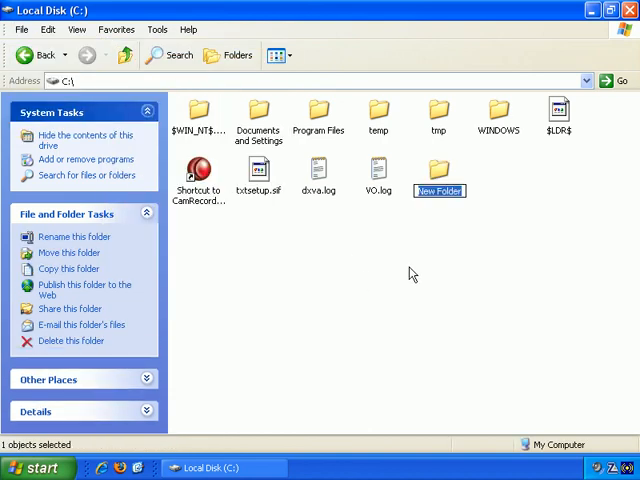